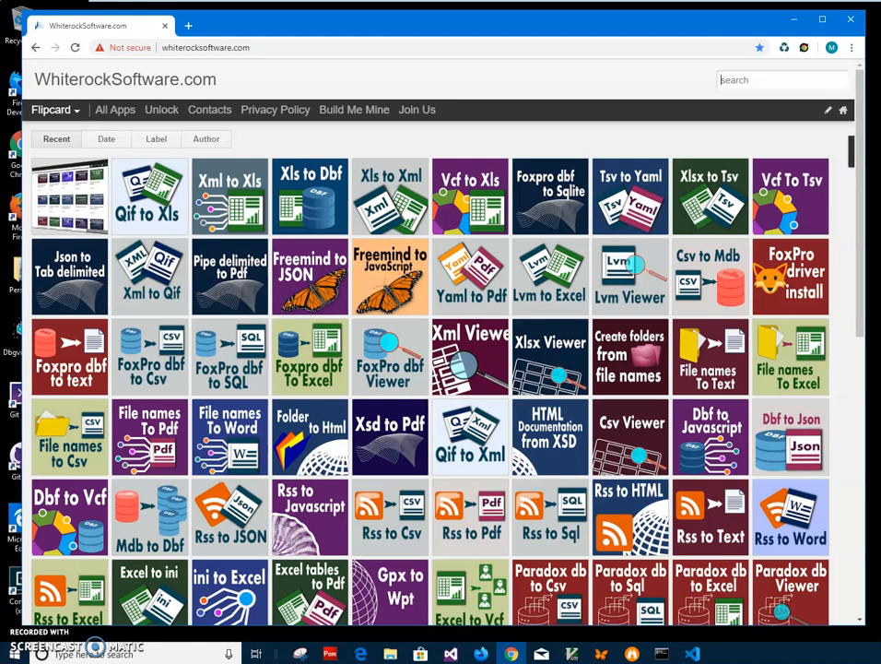
mouse_move(581, 22)
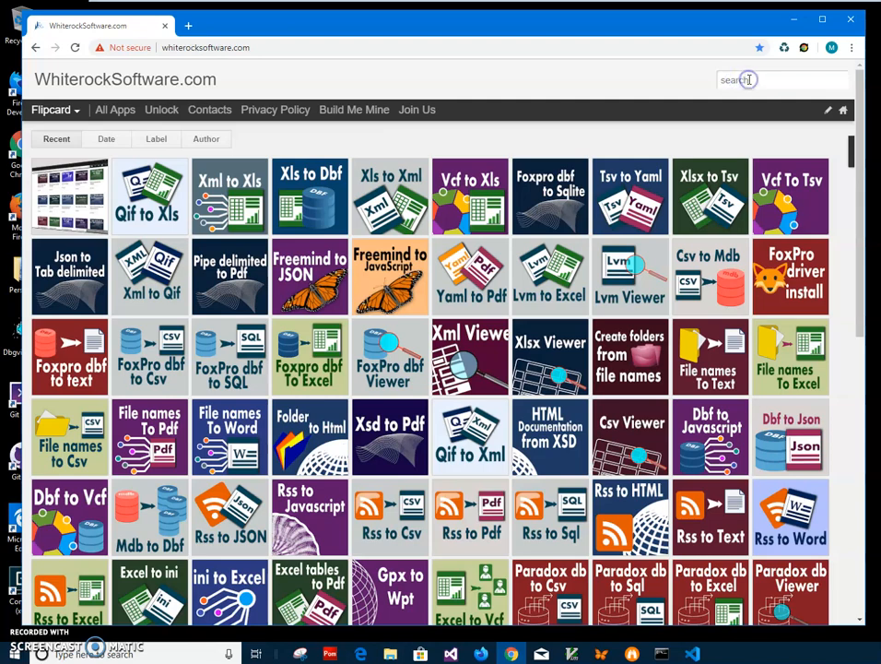
Step: Search the site for 'dbf' and go to the Foxpro dbf to Sqlite download page
type("dbf to")
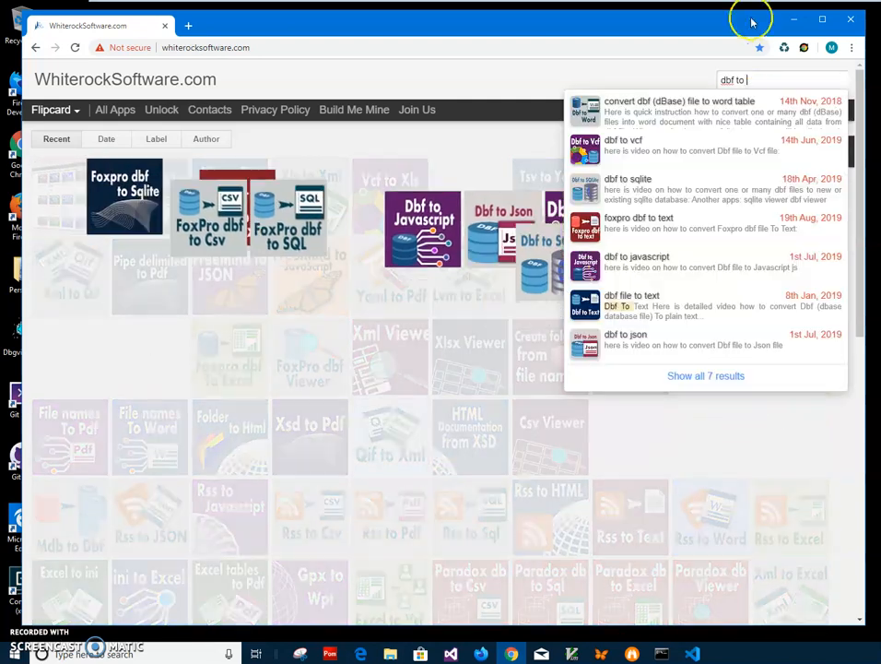
left_click(627, 189)
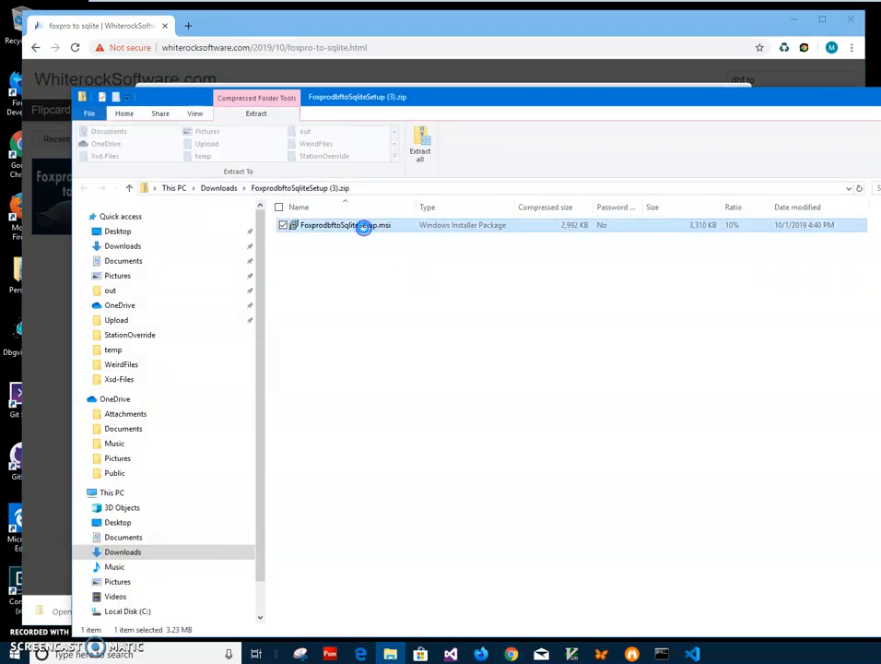
Step: Run the .msi past the SmartScreen warning and complete the setup wizard to Finish
double_click(344, 225)
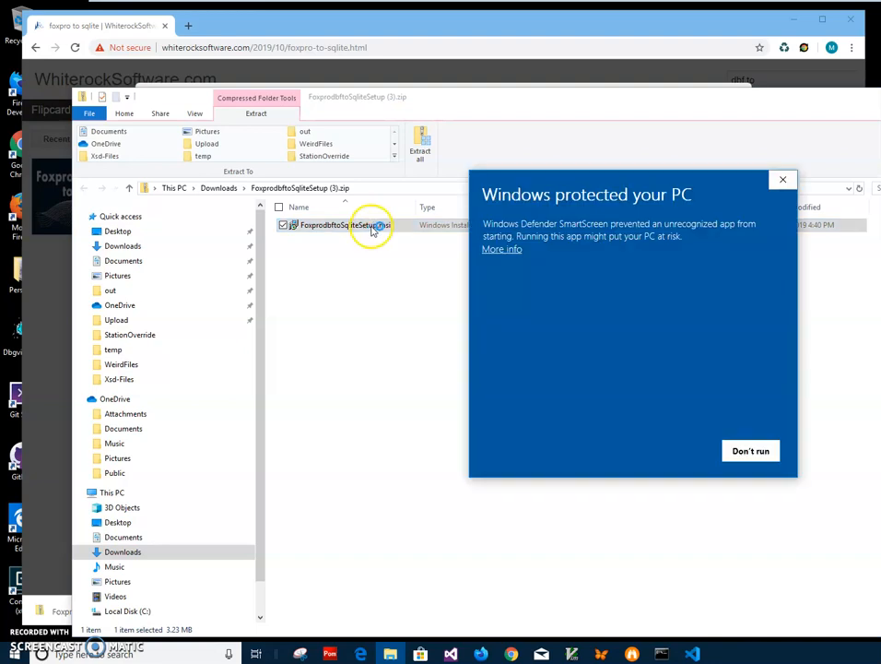
left_click(501, 249)
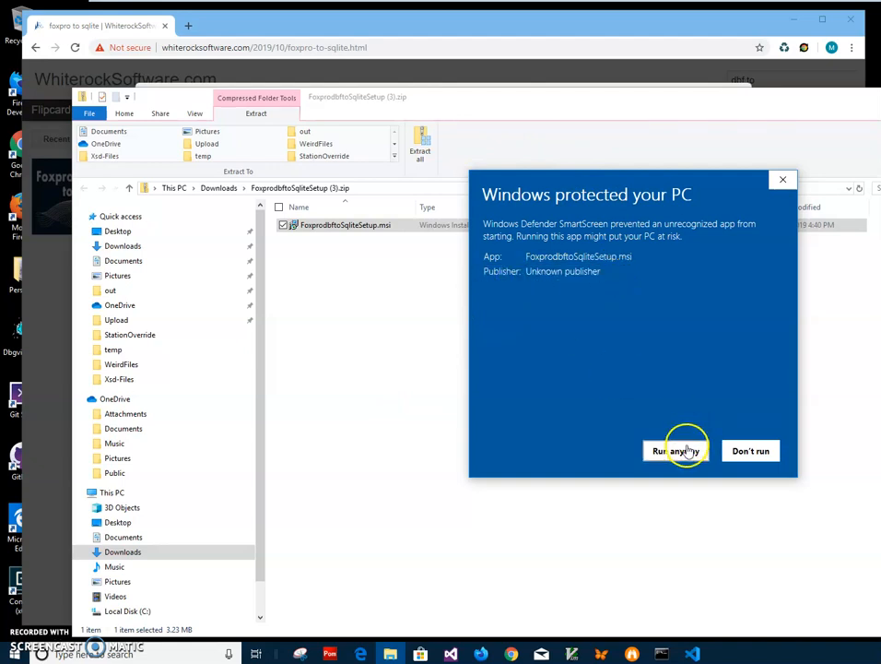
left_click(675, 449)
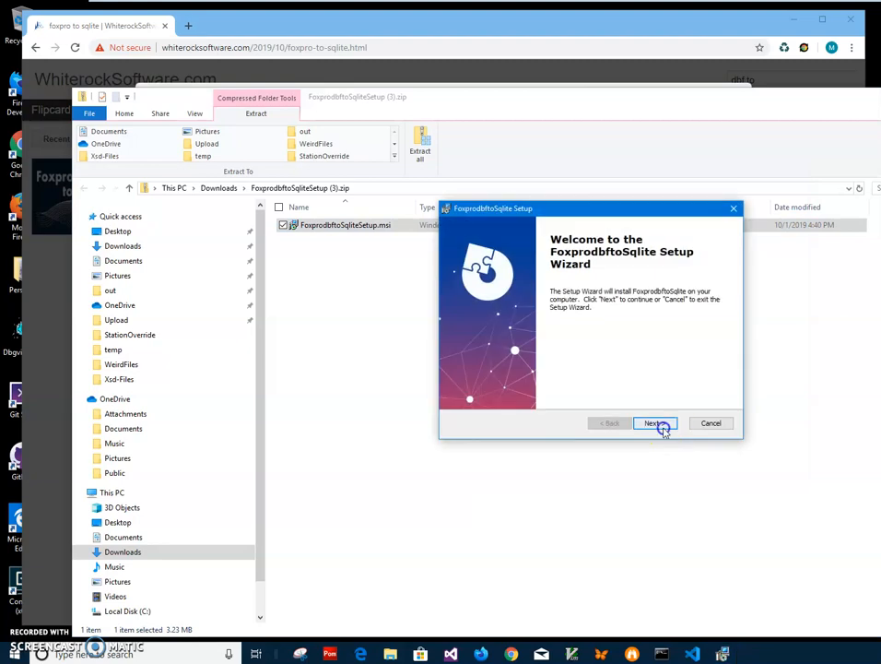
left_click(656, 422)
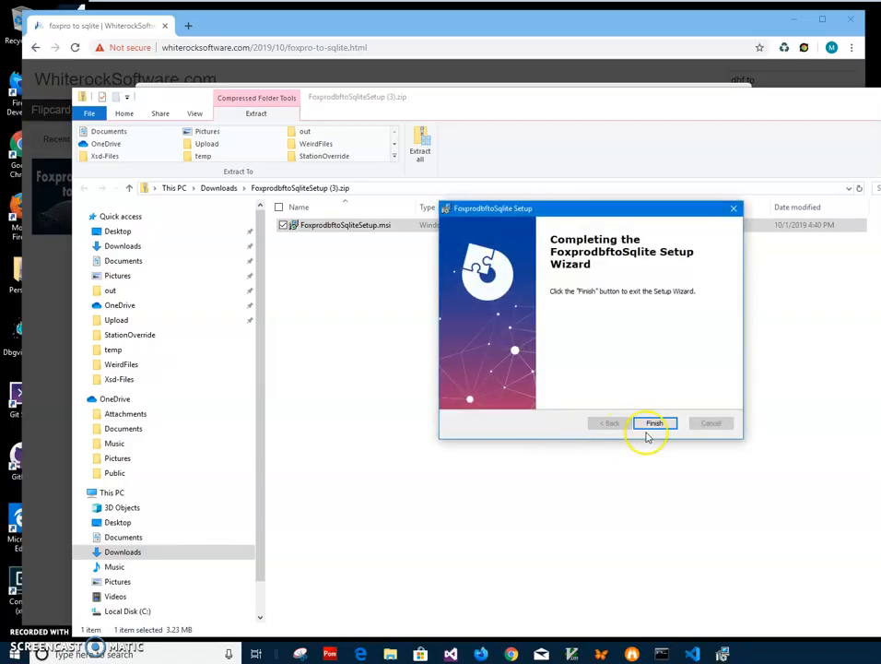
left_click(652, 422)
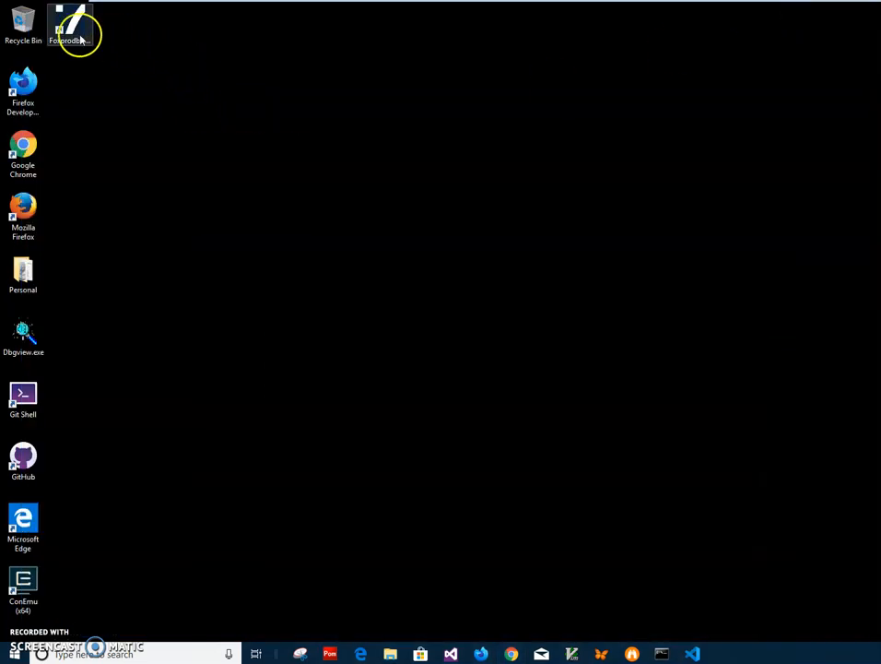
Step: Start the converter from its desktop shortcut and ask to select input dbf files
double_click(70, 22)
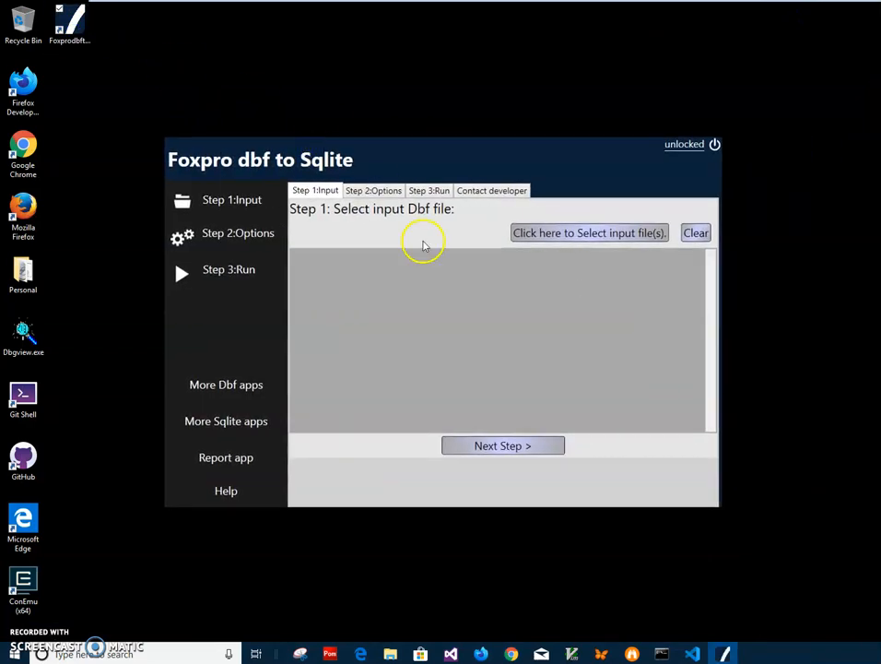
mouse_move(525, 233)
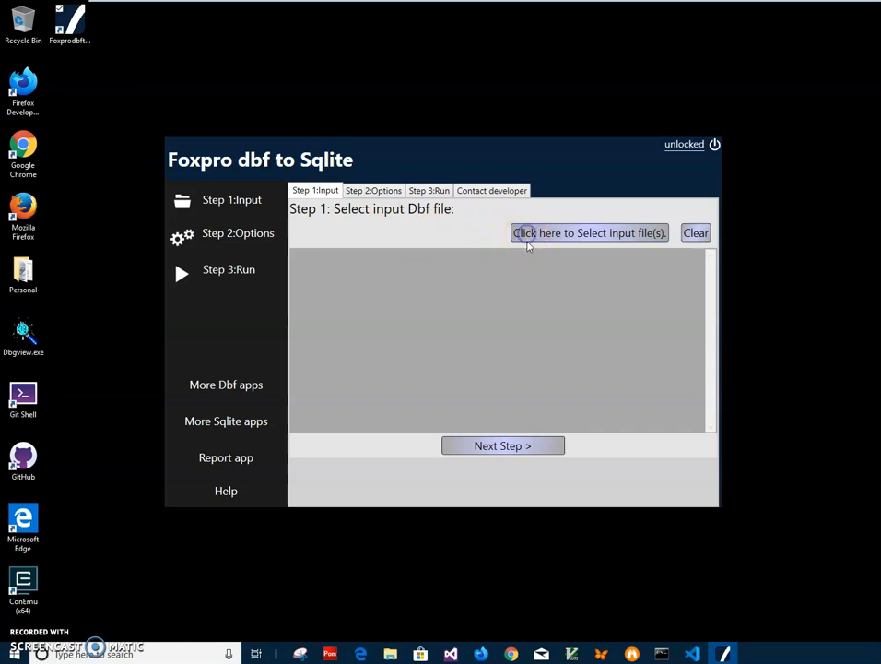
left_click(590, 232)
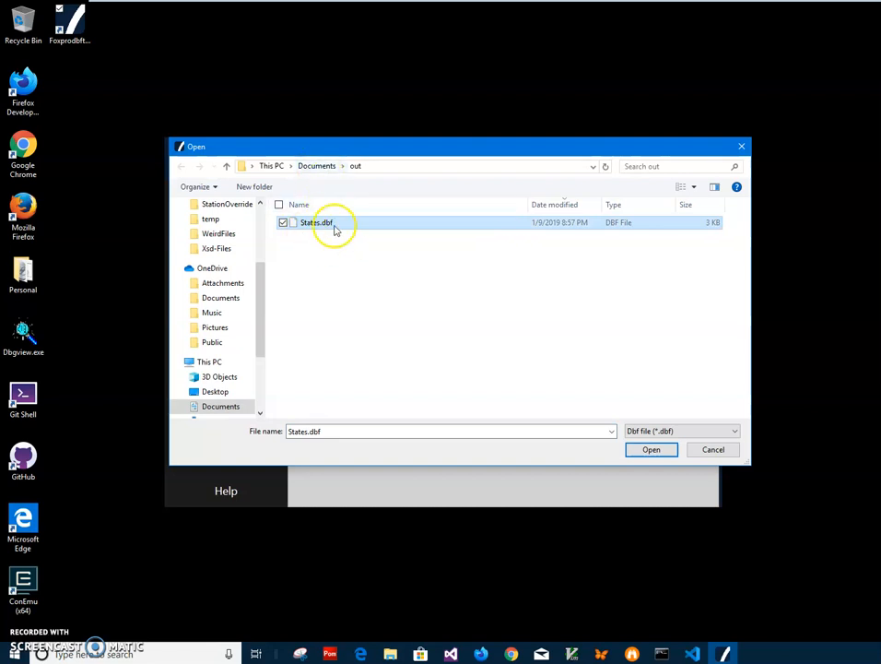
Step: Preview States.dbf in Dbf Viewer via Open with, in a windowed view
right_click(317, 221)
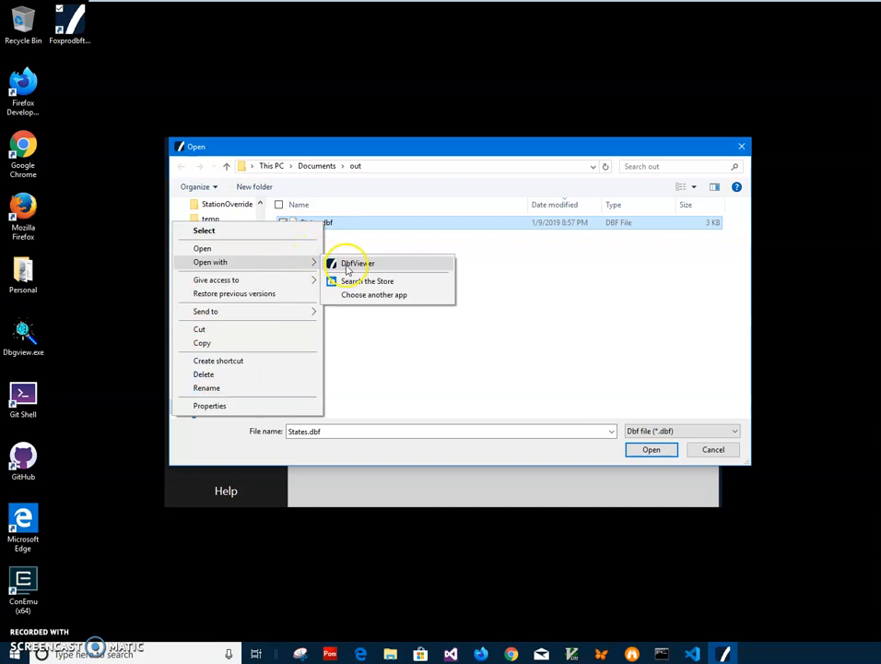
left_click(357, 262)
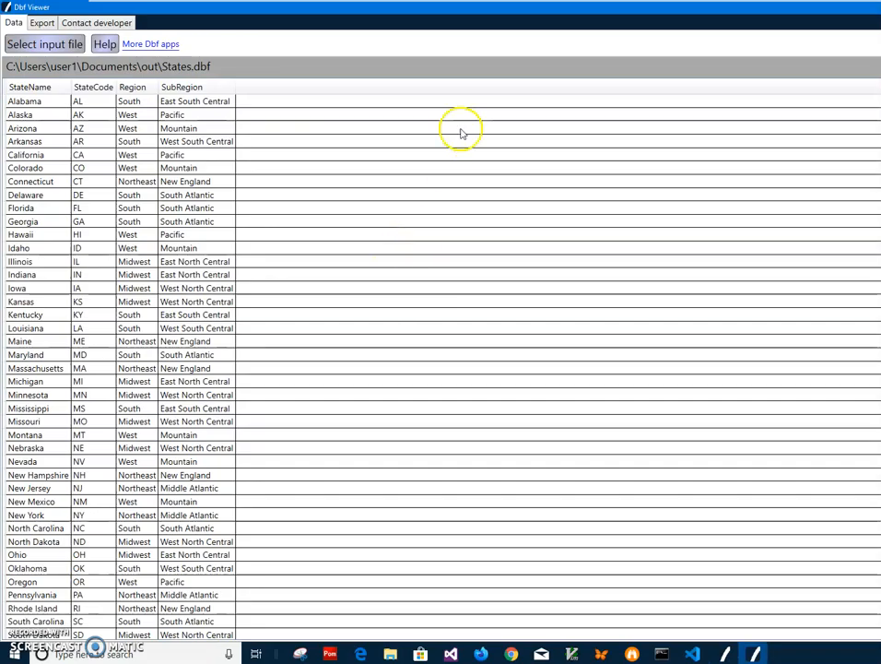
left_click(44, 44)
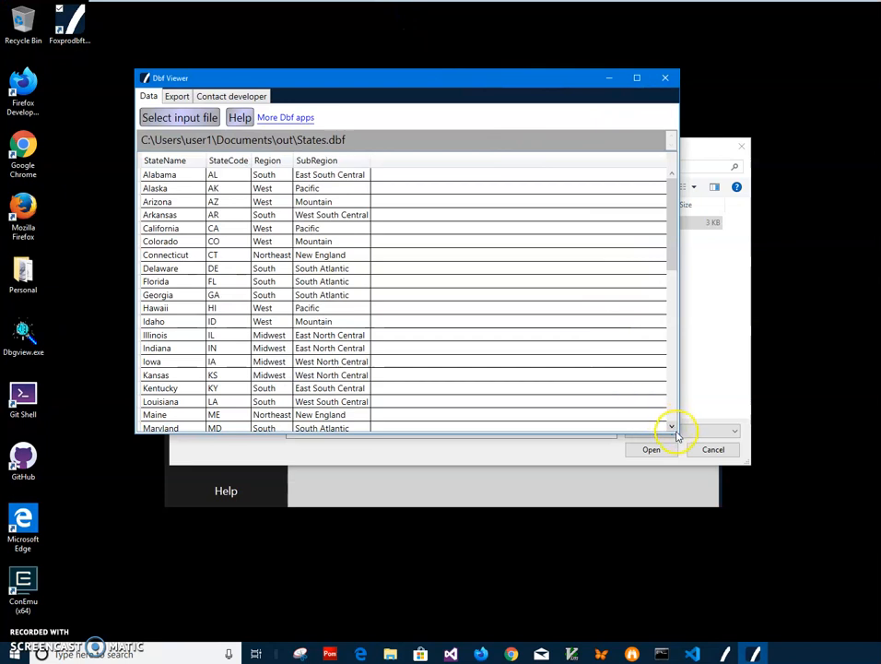
mouse_move(667, 328)
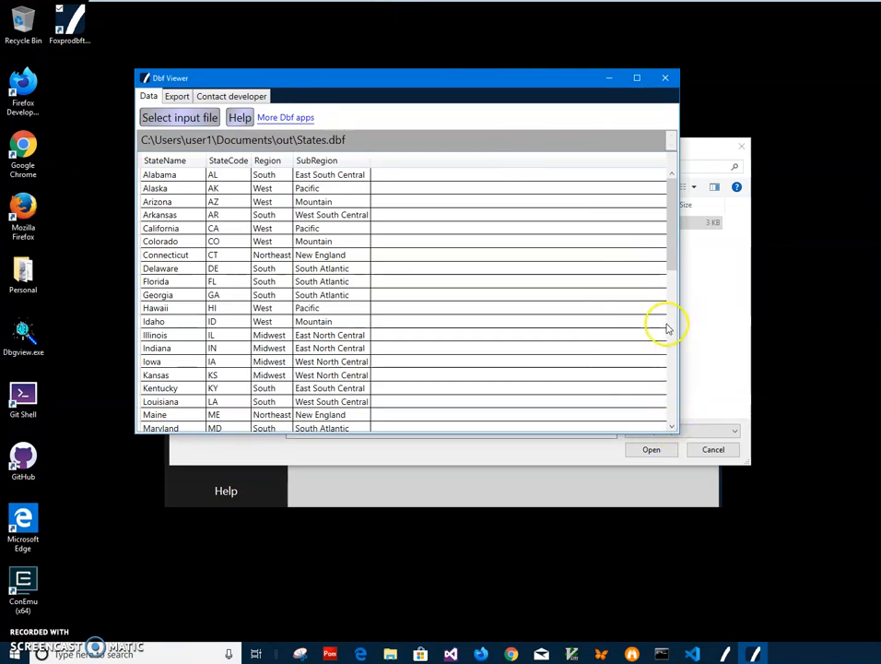
Step: Sort the states by StateCode, restore name order, then close the viewer
left_click_drag(404, 77, 477, 59)
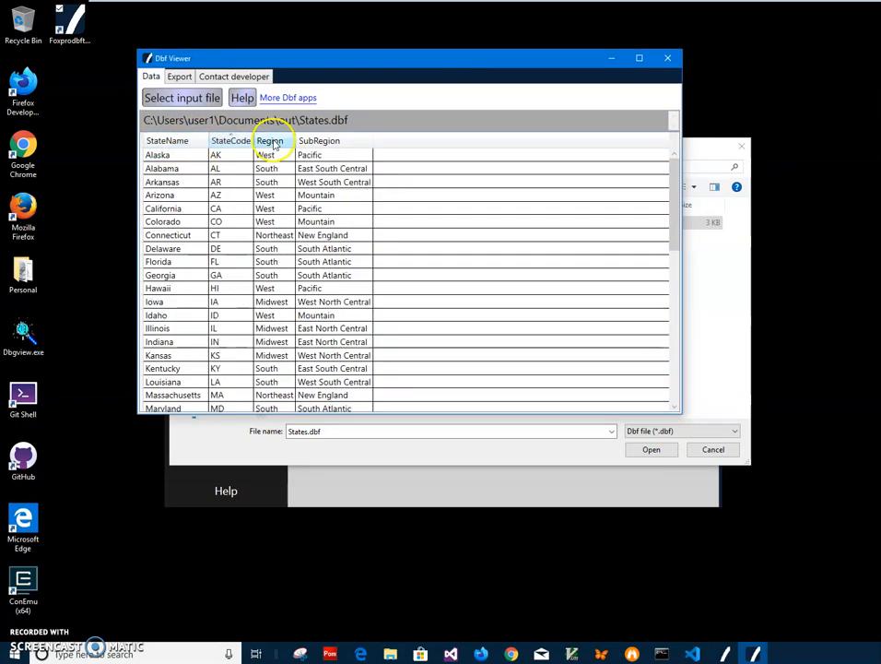
left_click(166, 140)
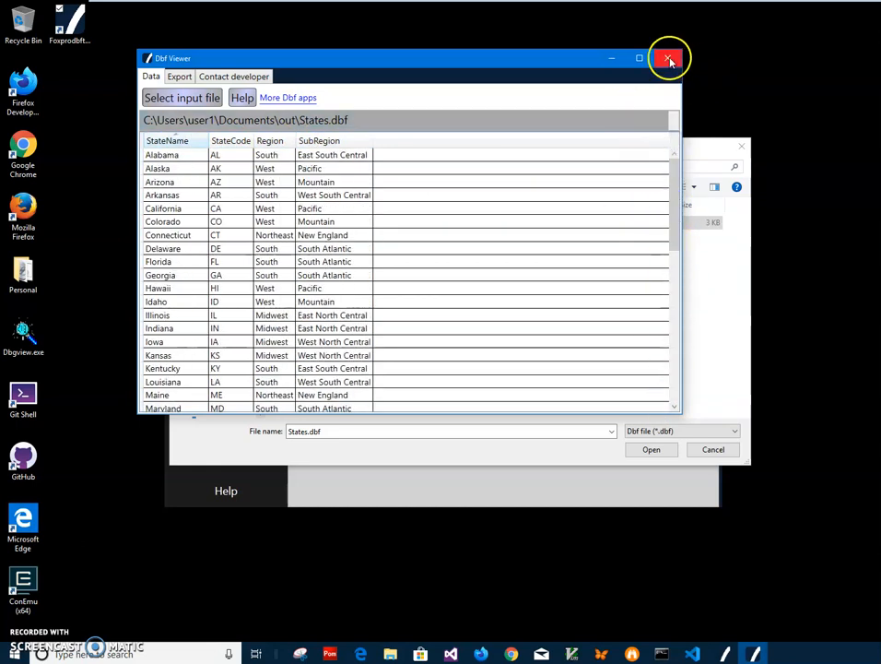
left_click(667, 57)
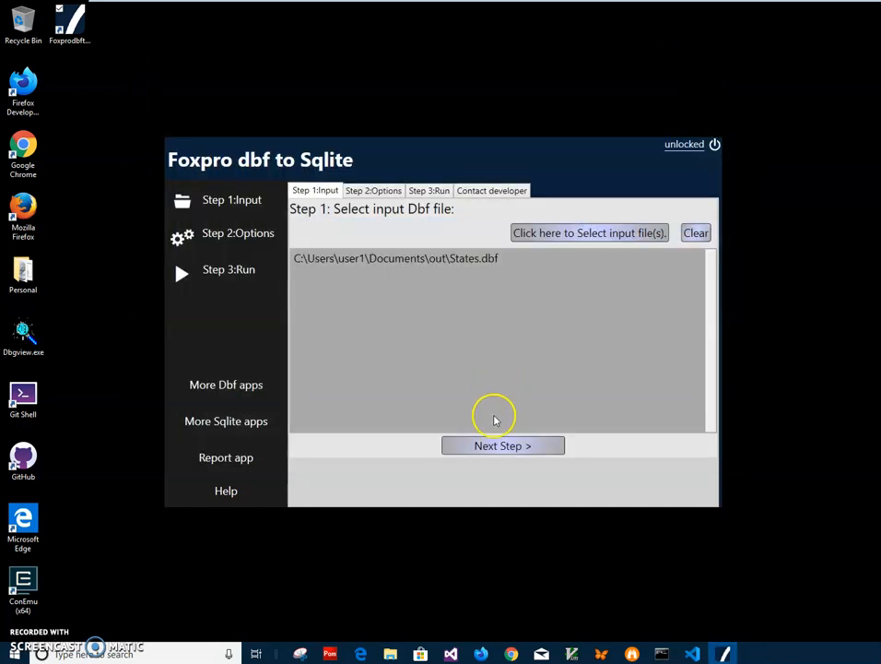
Step: Advance to the conversion options and choose 'Create New Sqlite.' as the target
left_click(502, 444)
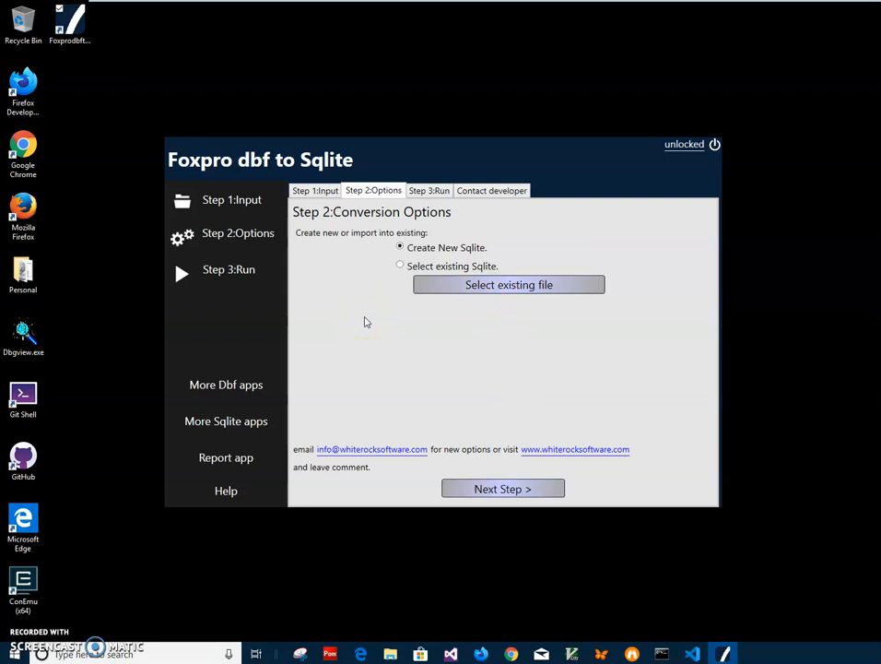
left_click(400, 265)
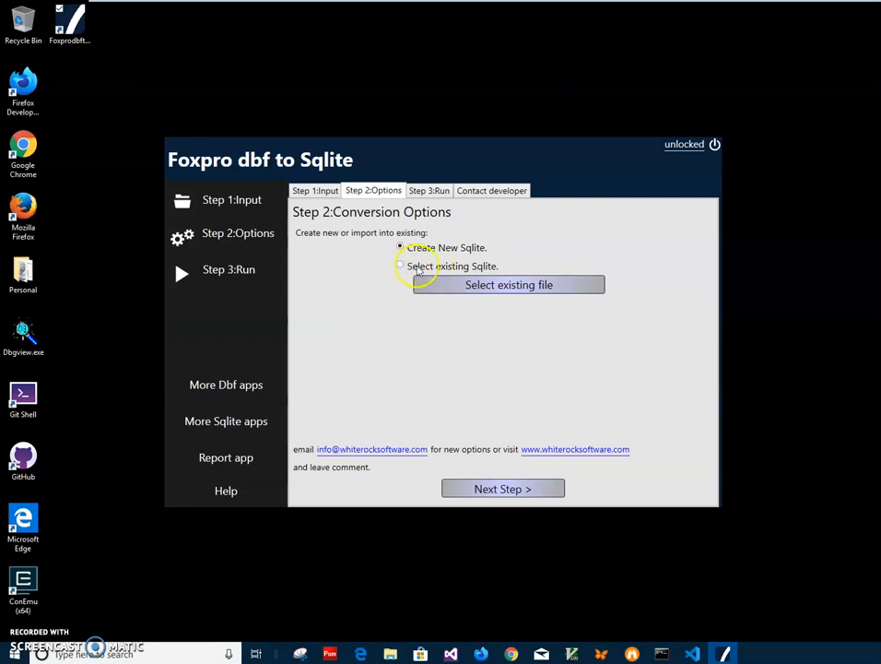
left_click(398, 247)
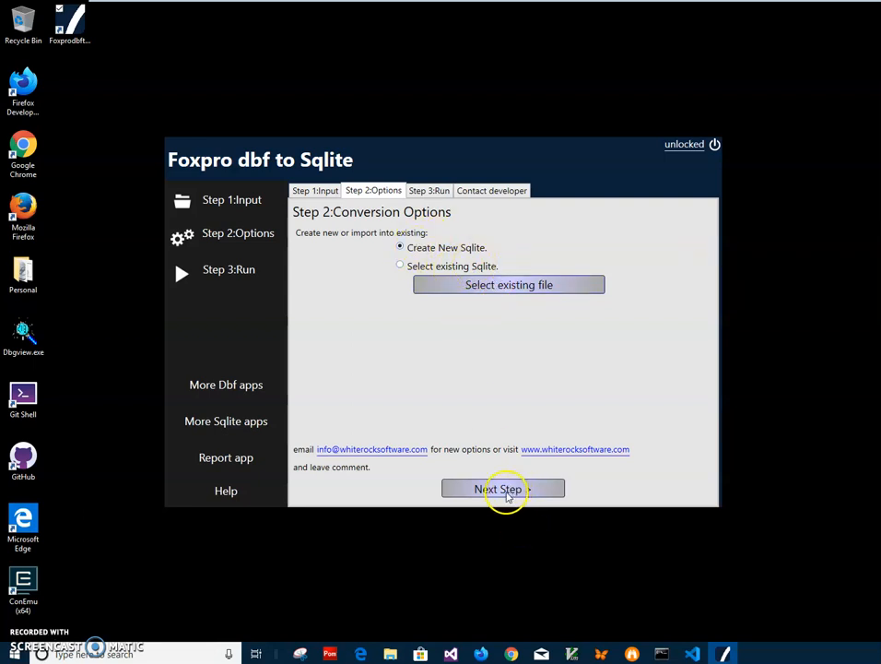
Step: Run the conversion and save the new sqlite file in the Documents out folder
left_click(504, 489)
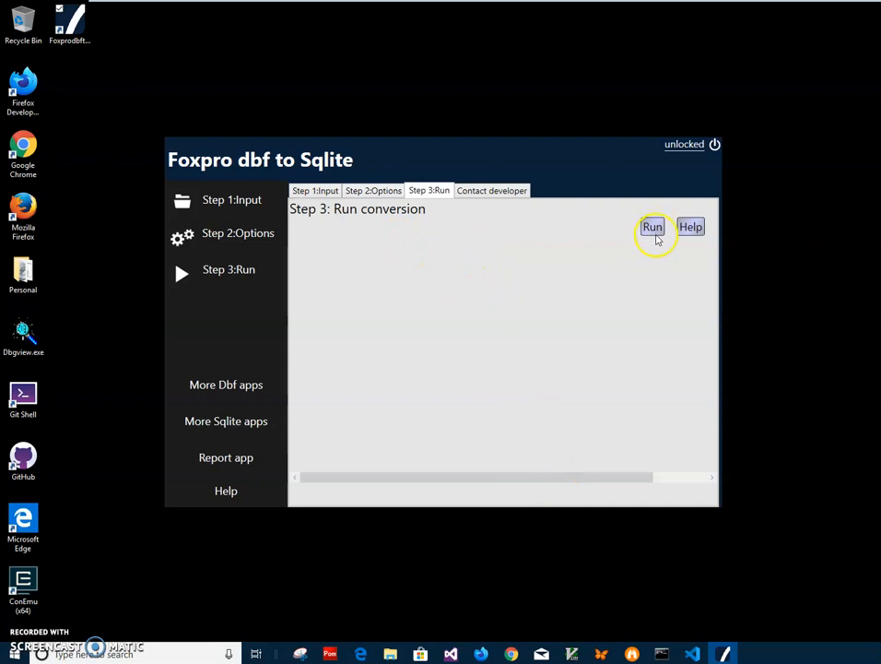
left_click(652, 226)
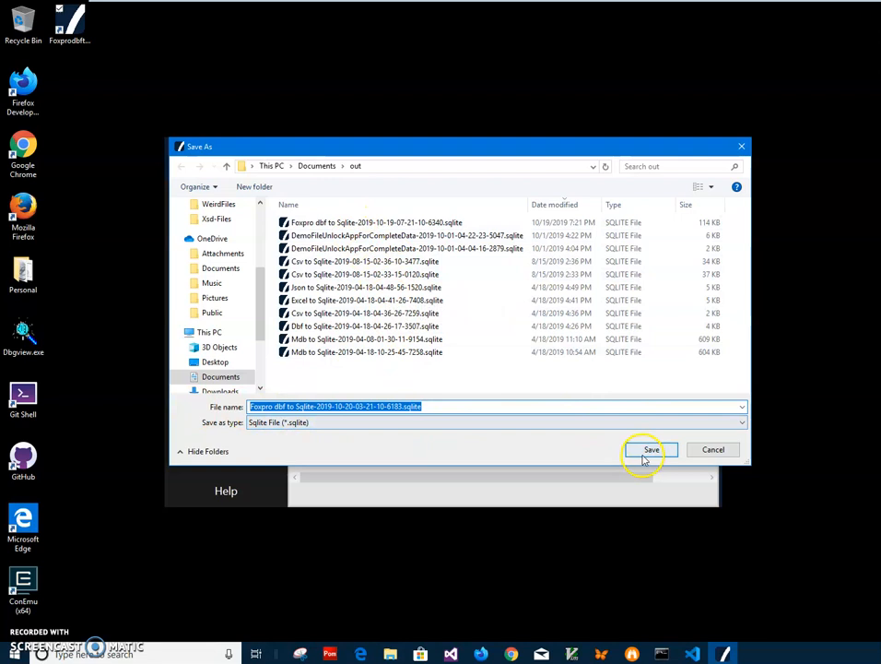
left_click(650, 450)
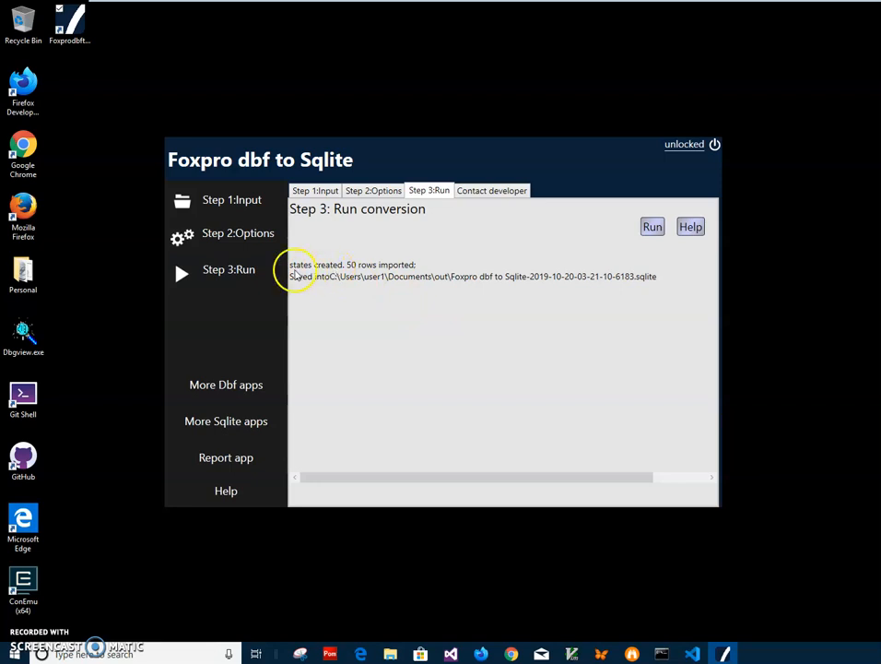
mouse_move(432, 271)
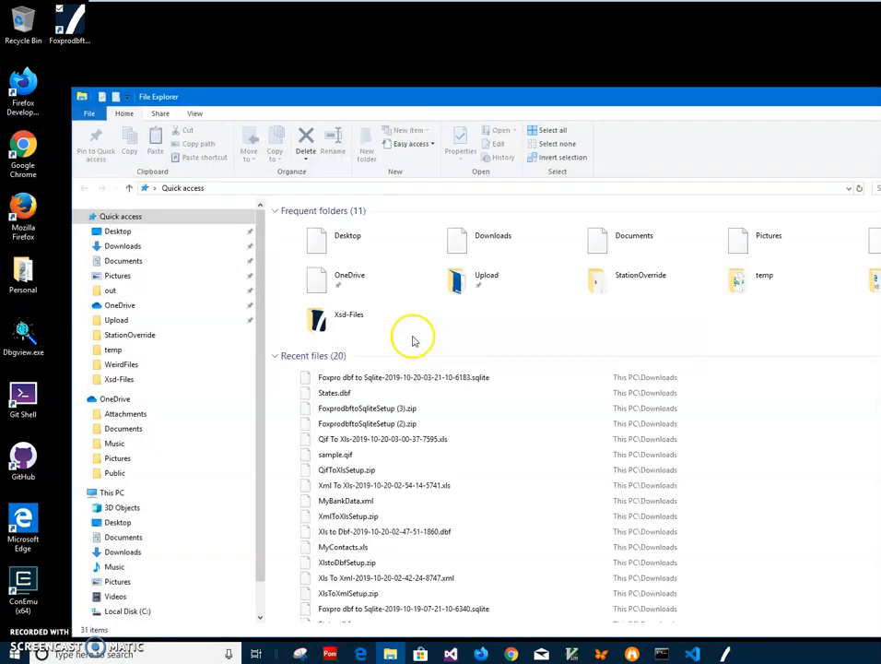
Step: View the new .sqlite file's states table in Sqlite Viewer after accepting its license
left_click(402, 376)
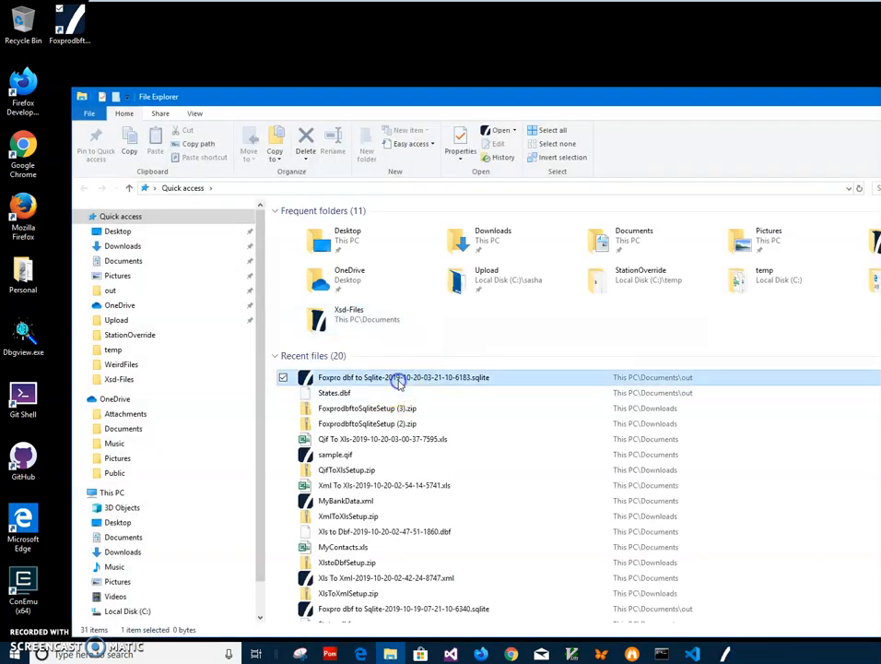
right_click(402, 376)
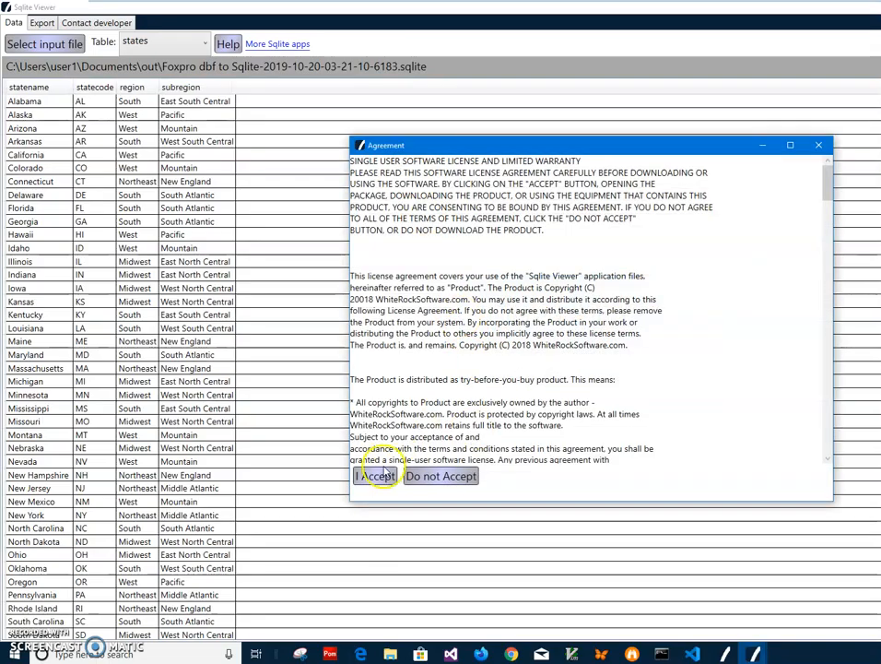
left_click(376, 476)
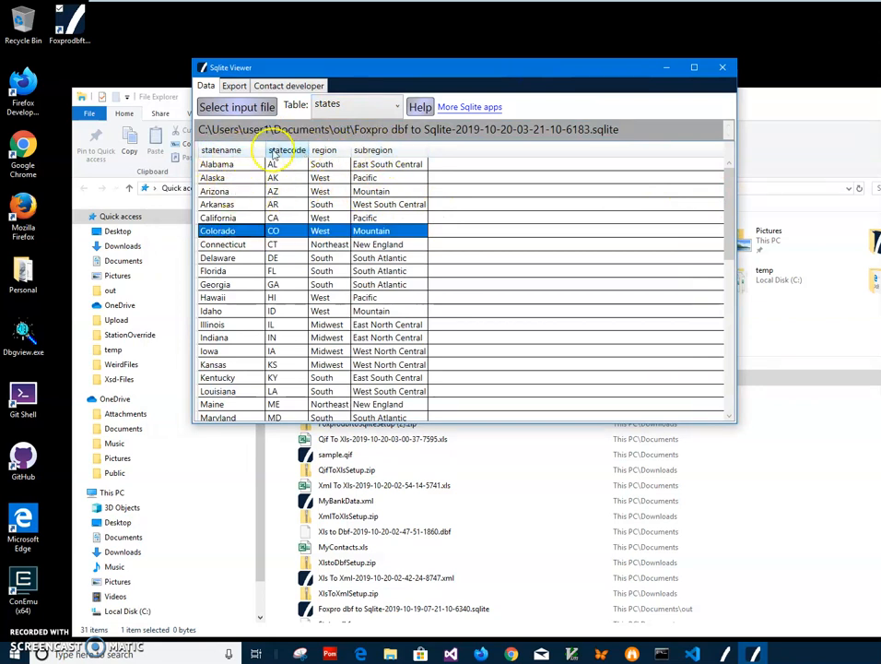
scroll("down", 3)
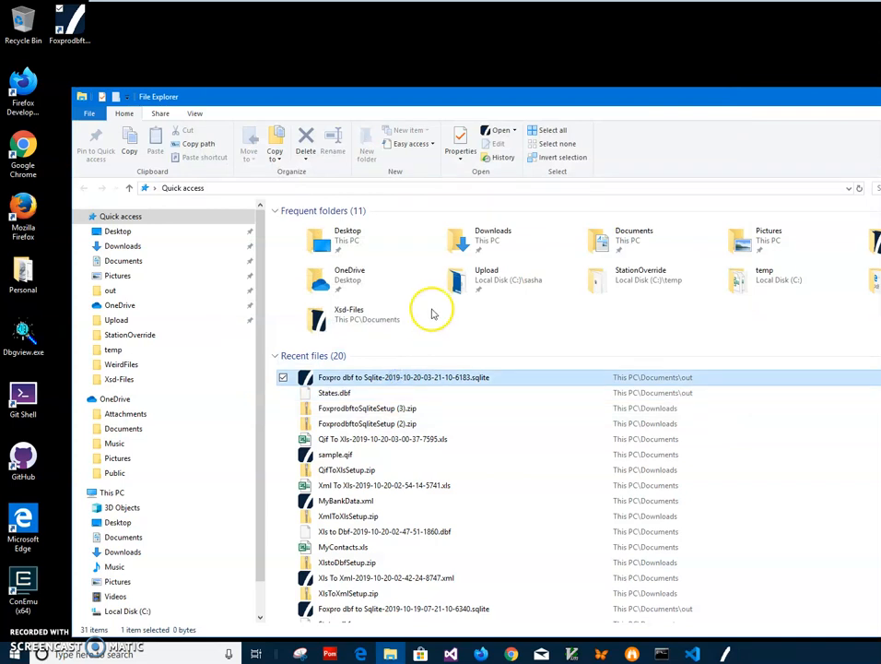
mouse_move(428, 317)
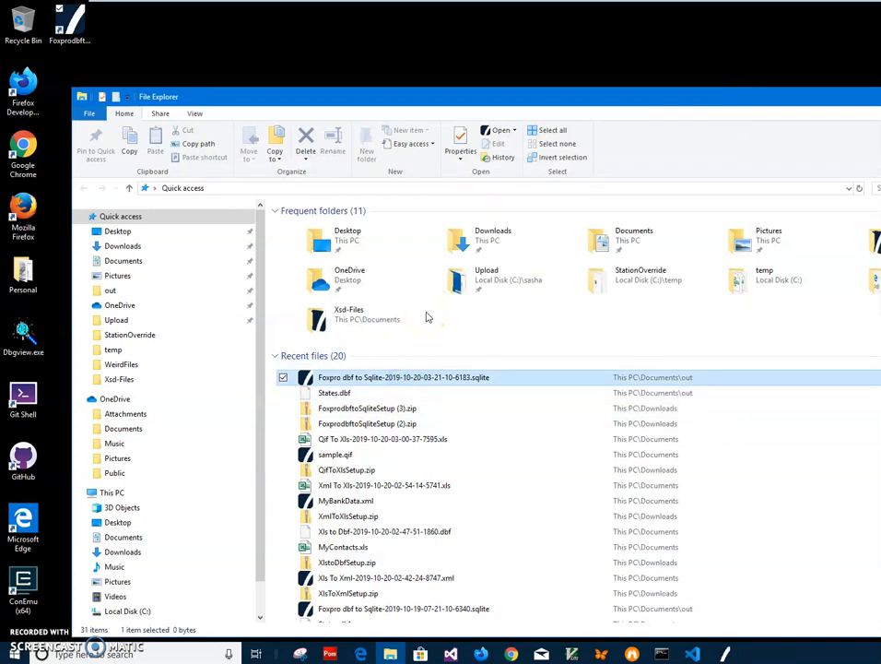